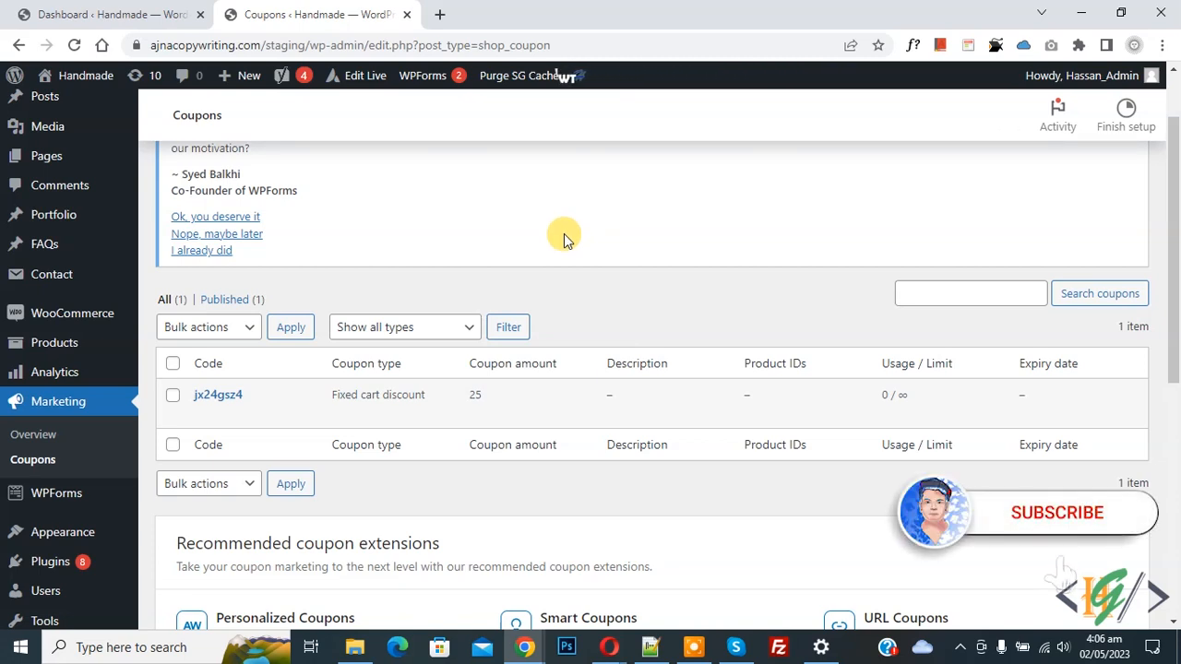
mouse_move(563, 205)
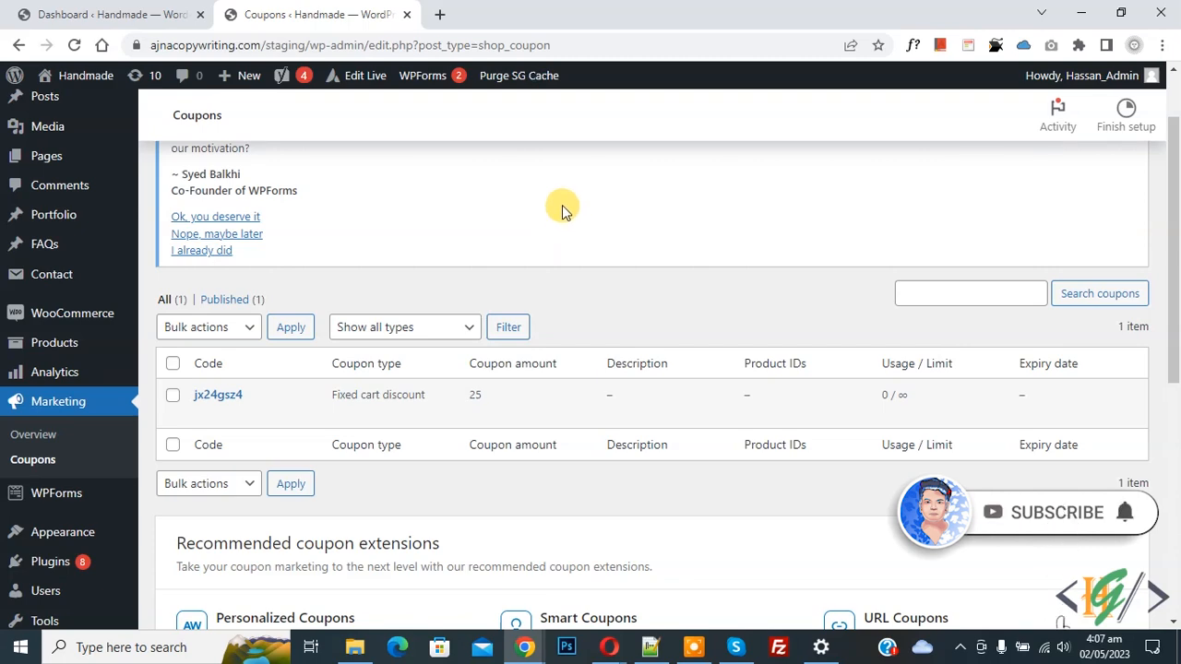
mouse_move(548, 181)
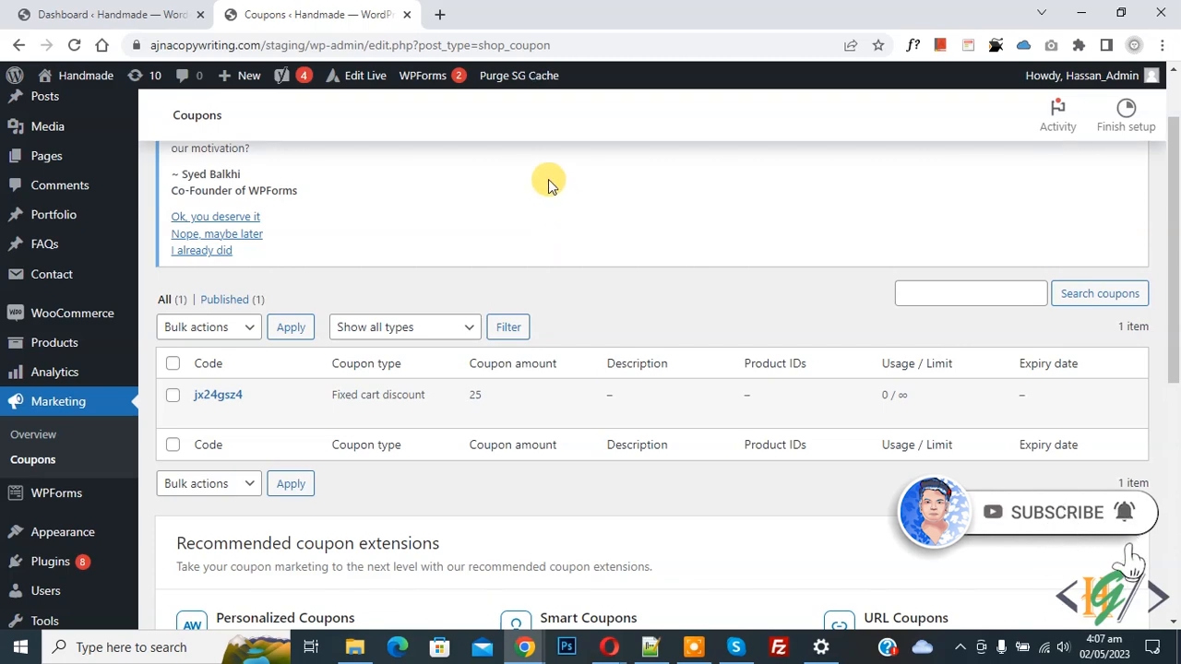
Search the plugin directory for 'wpcode' and confirm WPCode is already active.
scroll(down, 3)
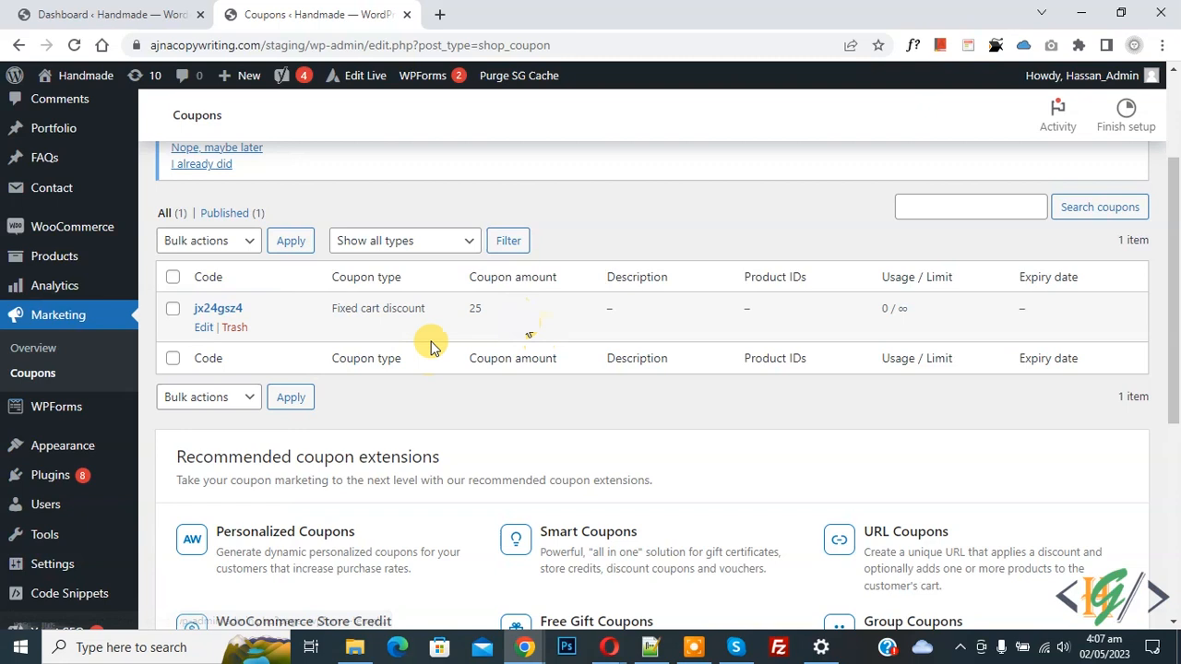
mouse_move(558, 330)
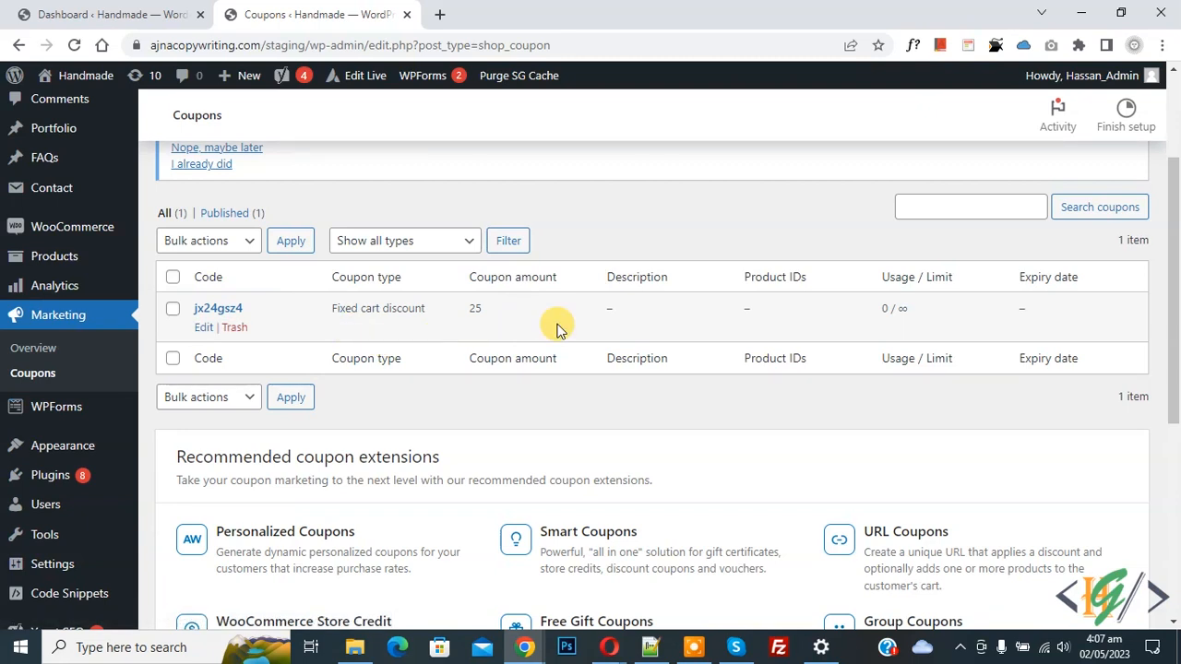
mouse_move(555, 293)
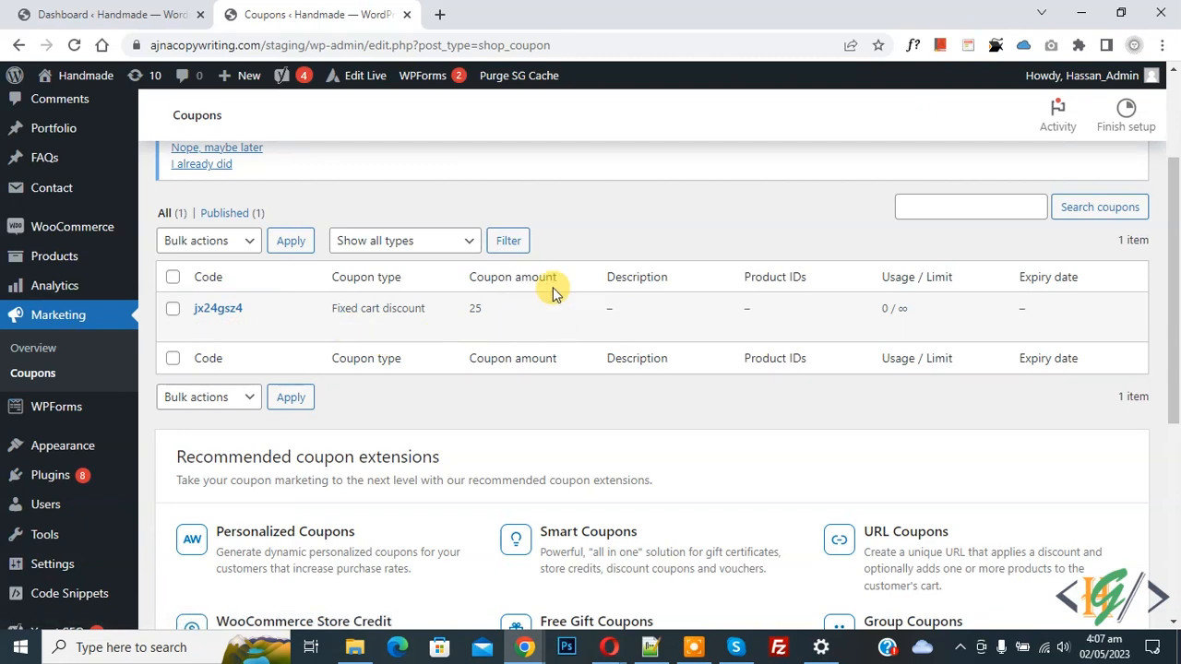
mouse_move(51, 474)
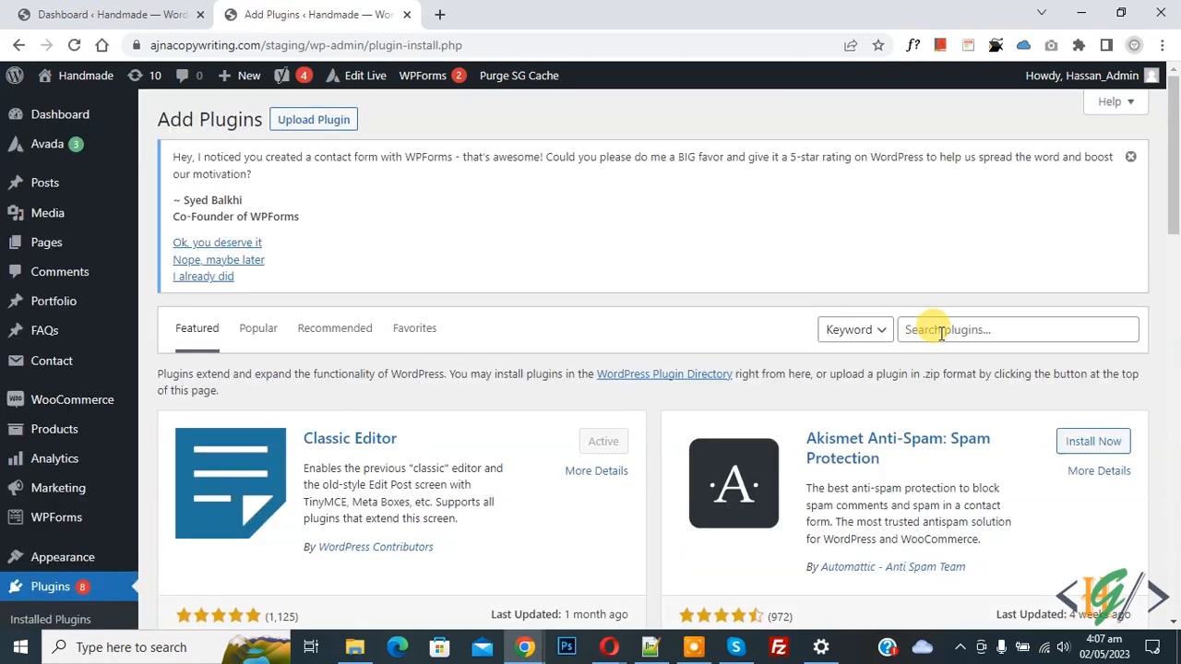
text(wpcode)
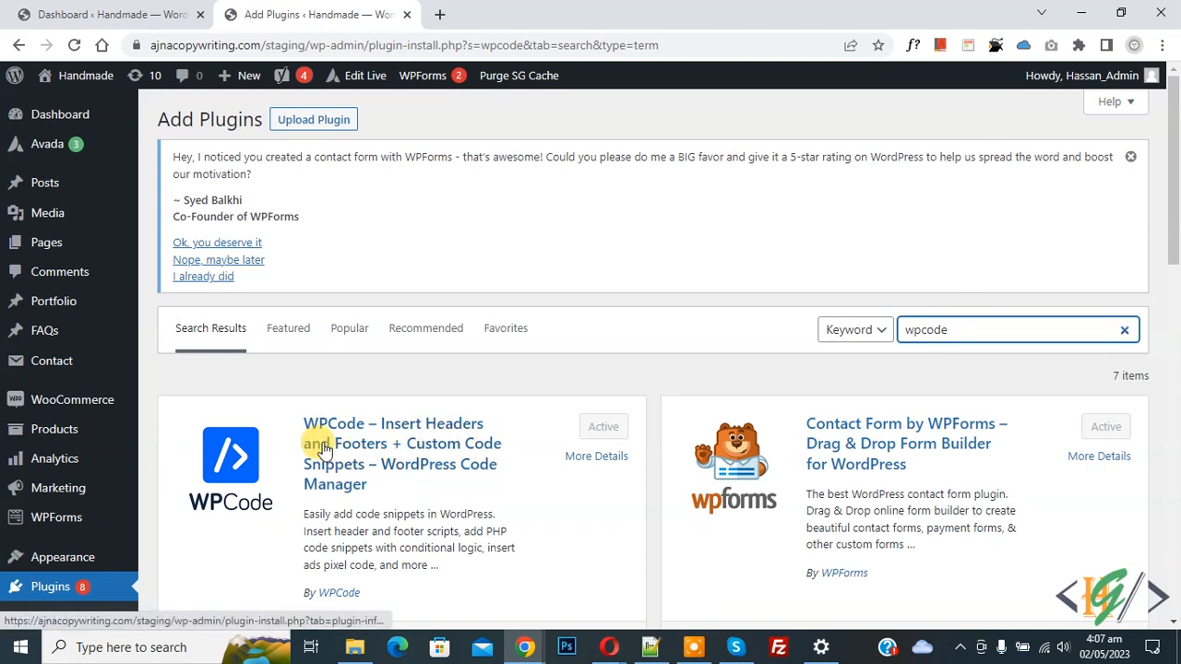
mouse_move(368, 446)
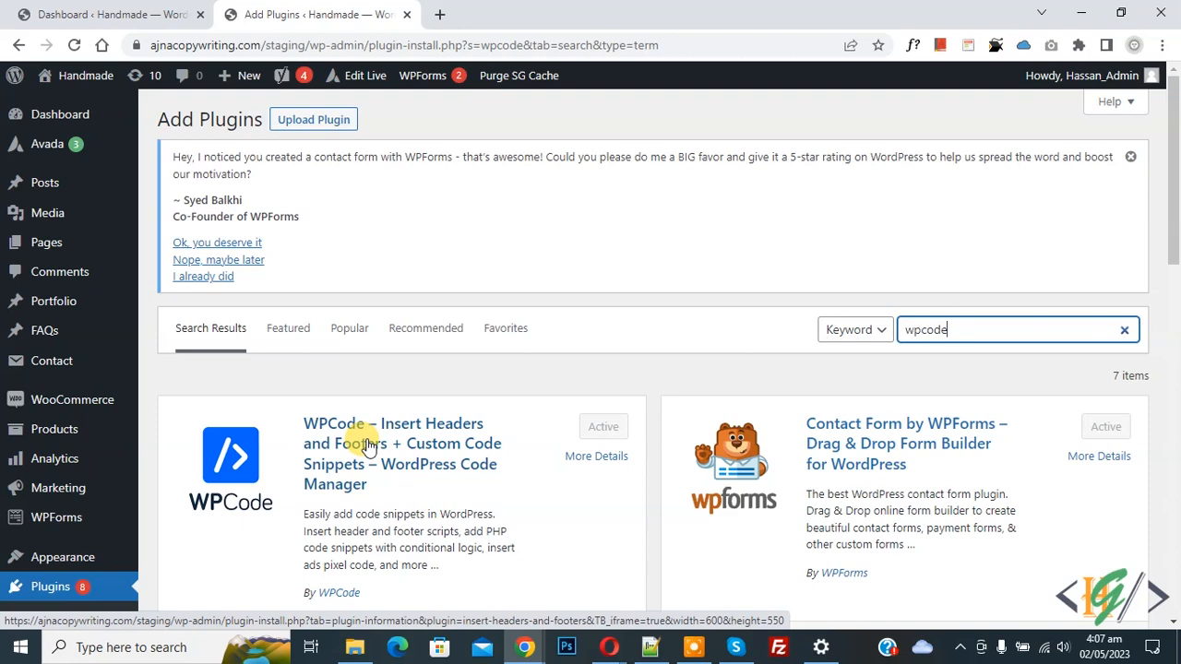
scroll(down, 3)
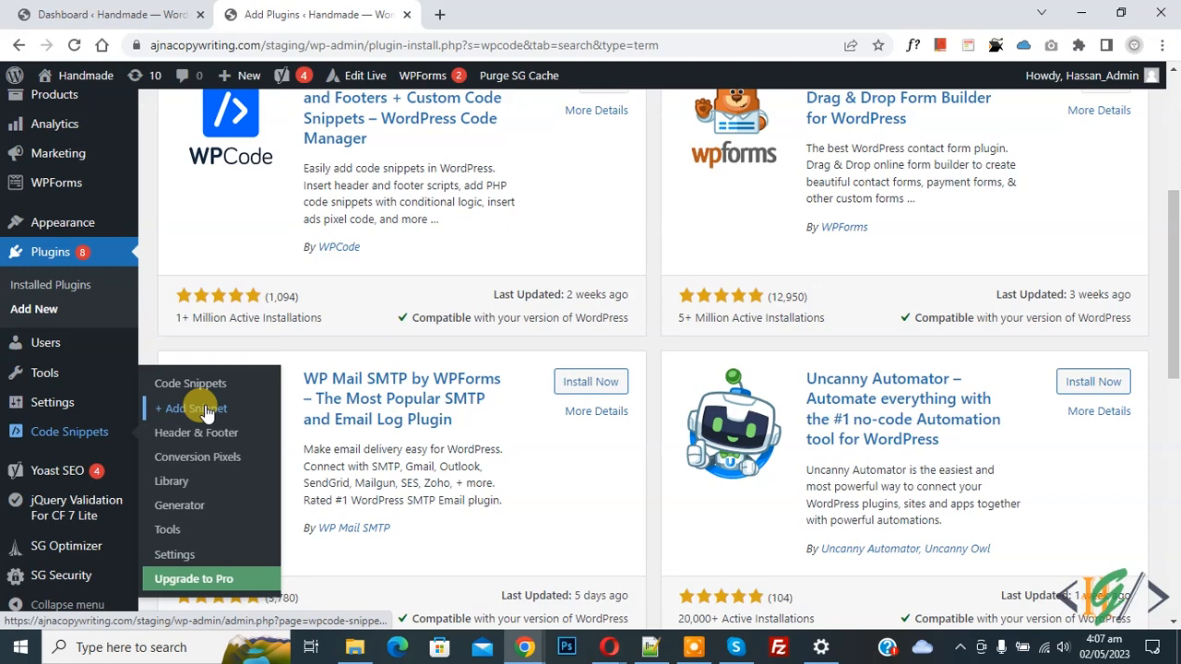
Add a new snippet using Add Your Custom Code (New Snippet).
click(194, 408)
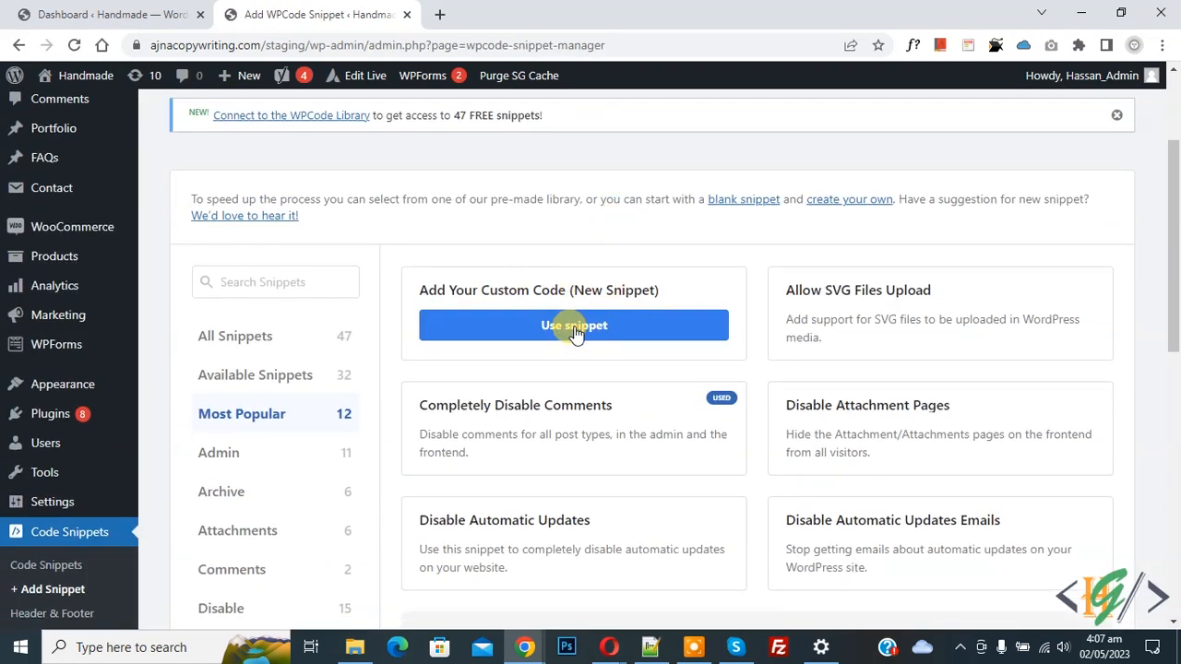
click(573, 325)
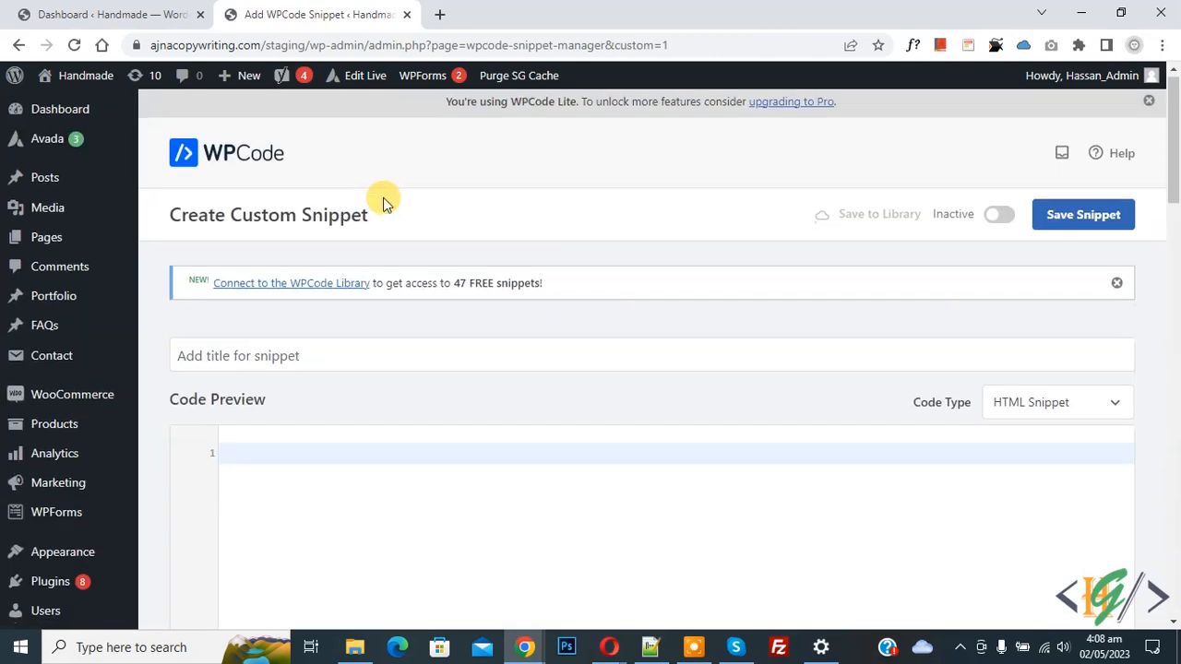
scroll(down, 3)
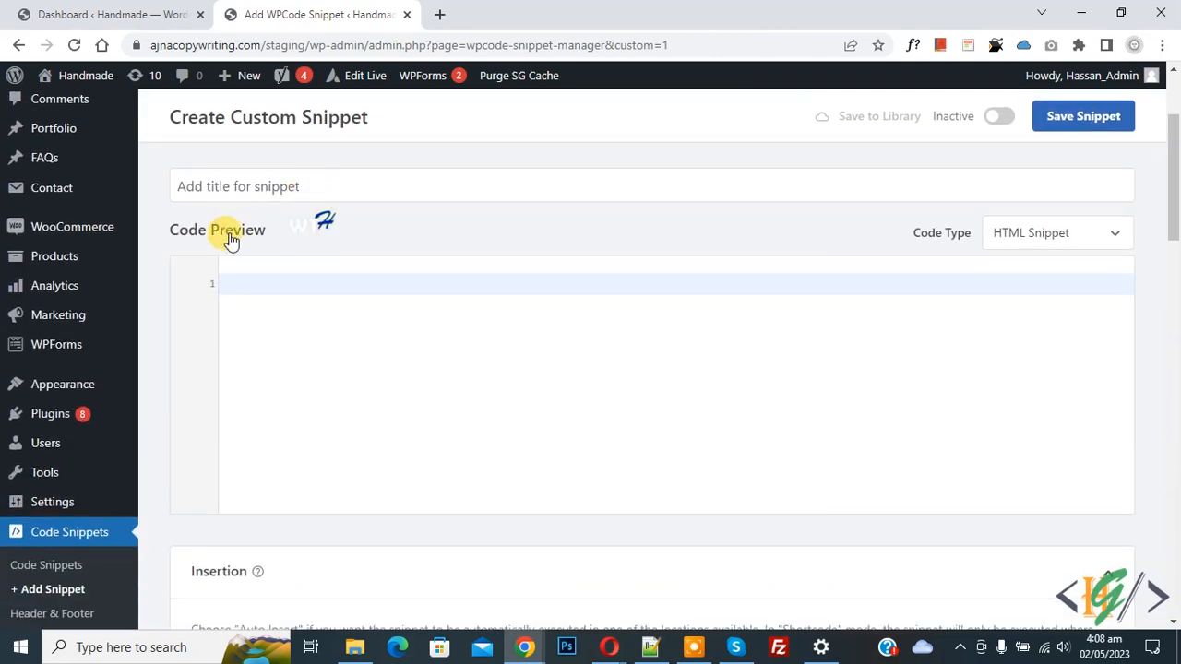
click(1057, 232)
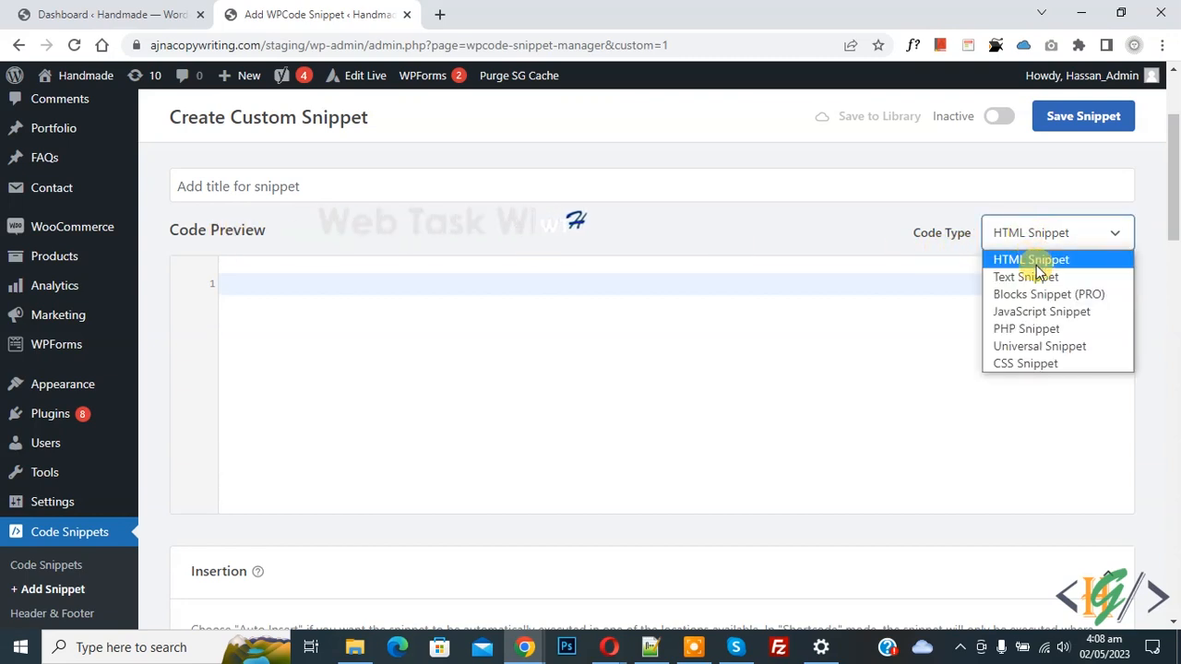
Switch the snippet's code type to PHP Snippet for the coupon sales code.
click(1026, 329)
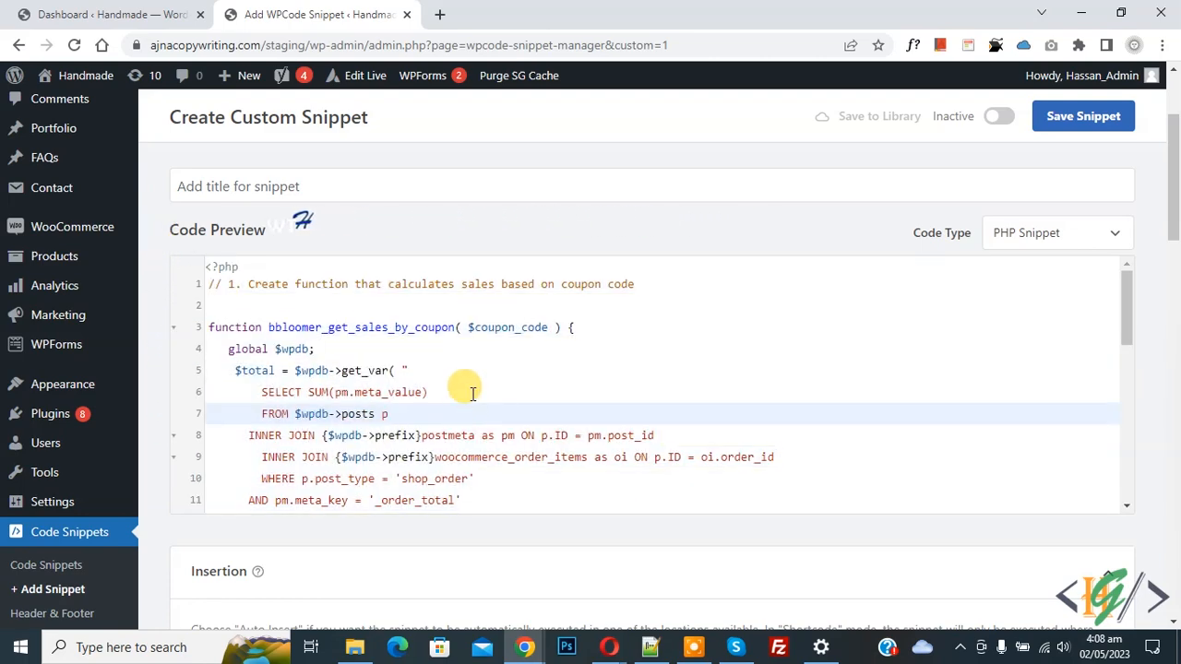
Toggle the snippet from Inactive to Active and save it.
scroll(down, 3)
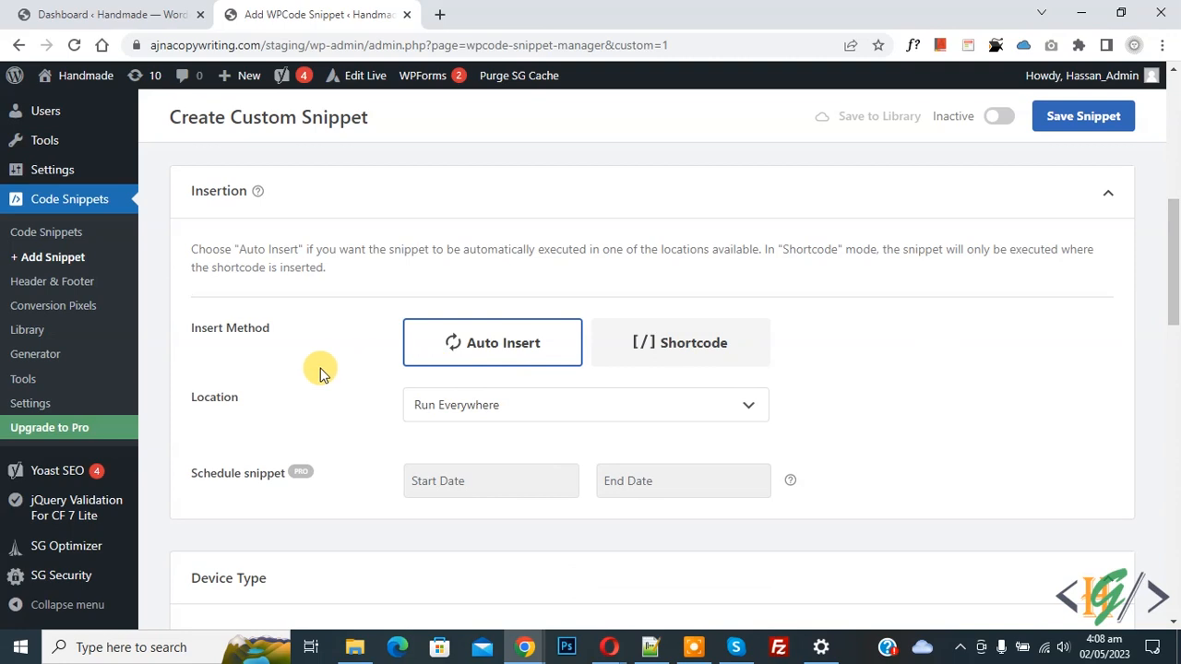
mouse_move(800, 228)
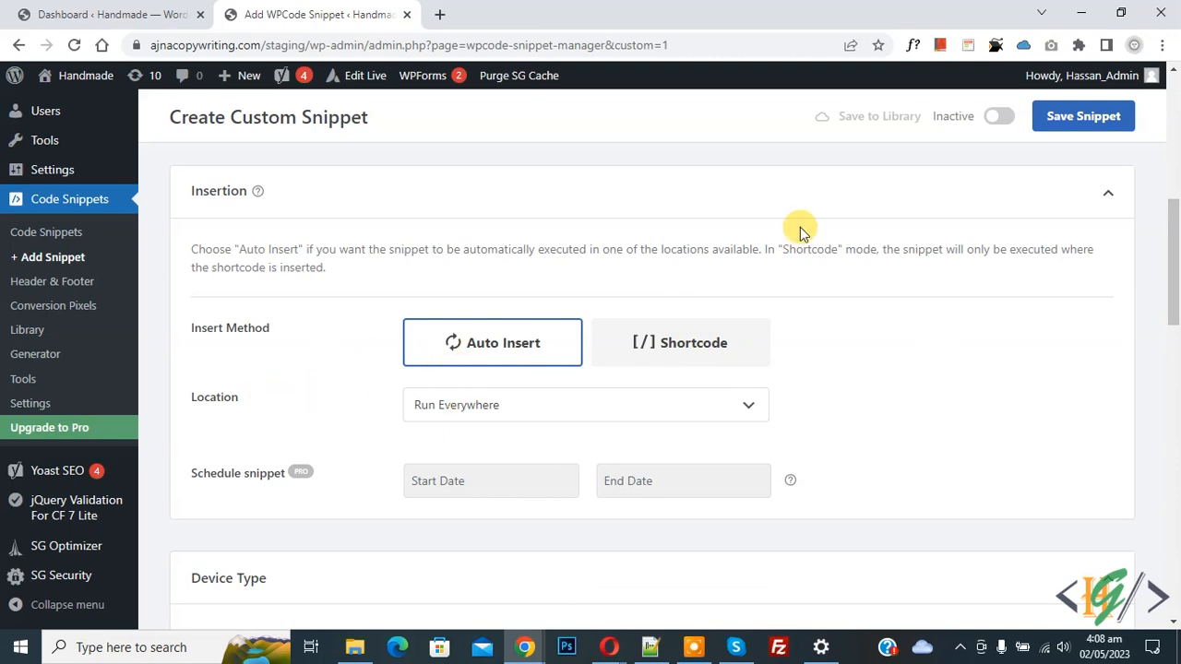
click(999, 116)
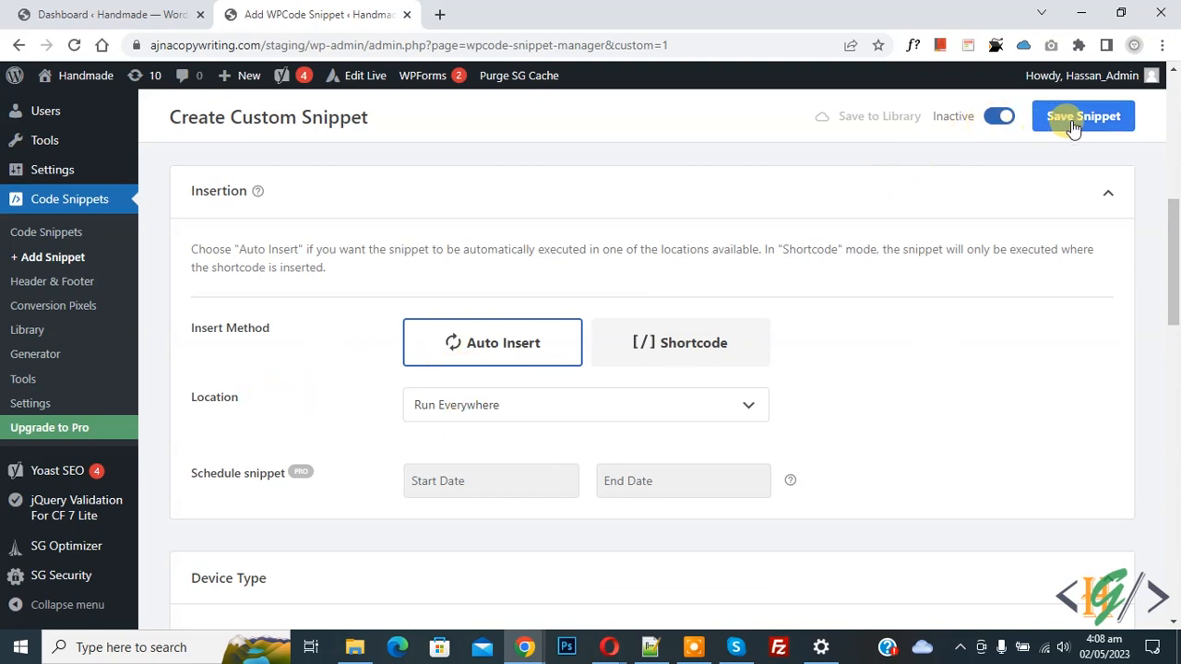
click(1083, 115)
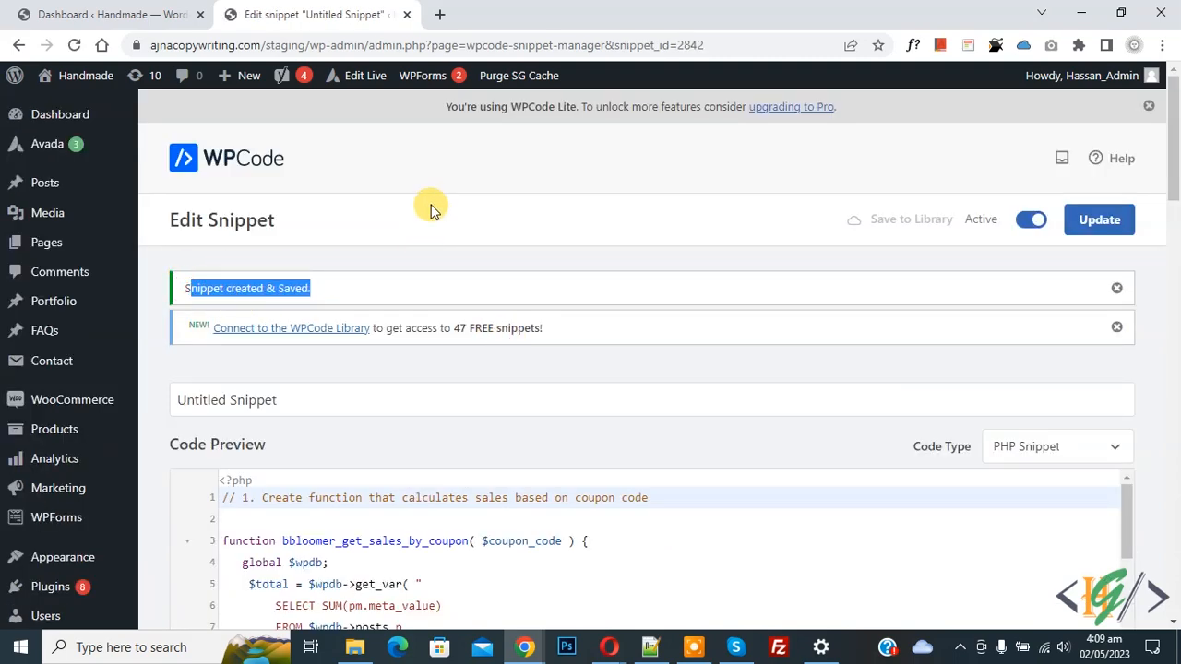
Go to Marketing > Coupons to reopen the WooCommerce coupons list.
scroll(down, 3)
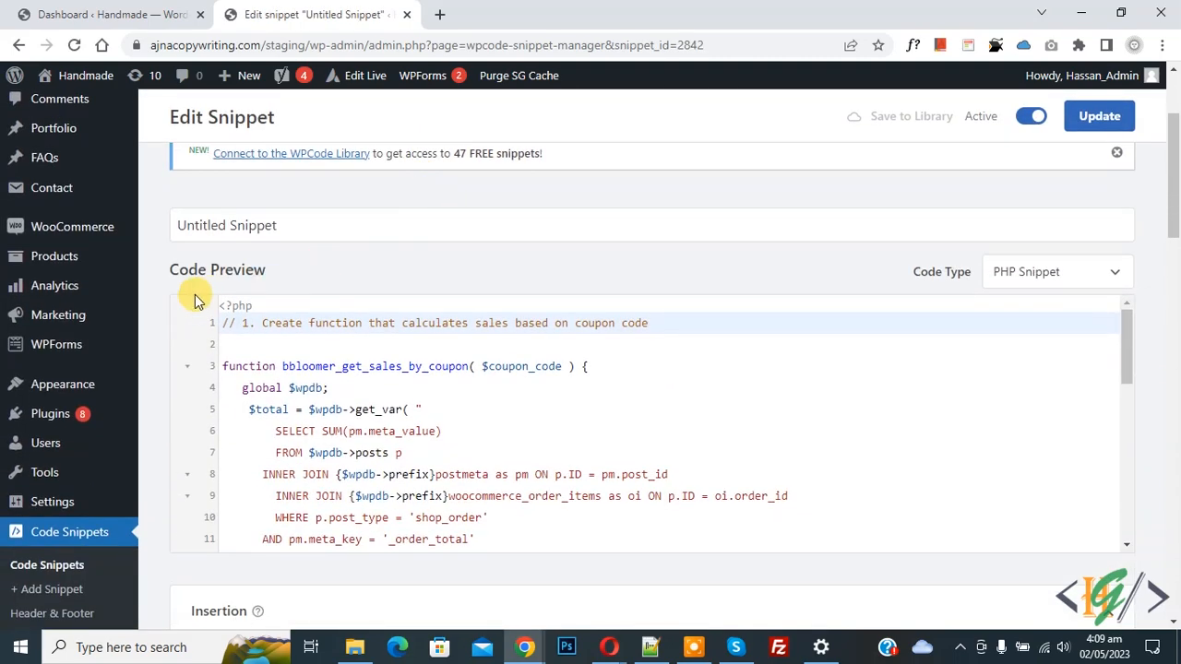
mouse_move(58, 314)
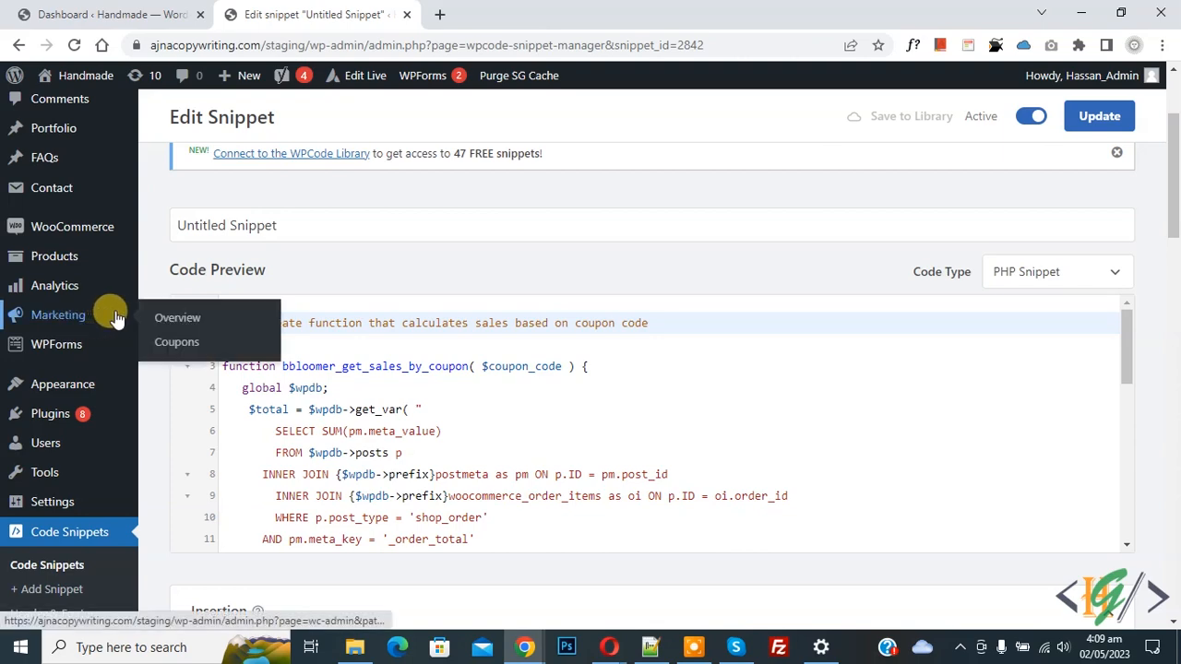
click(177, 342)
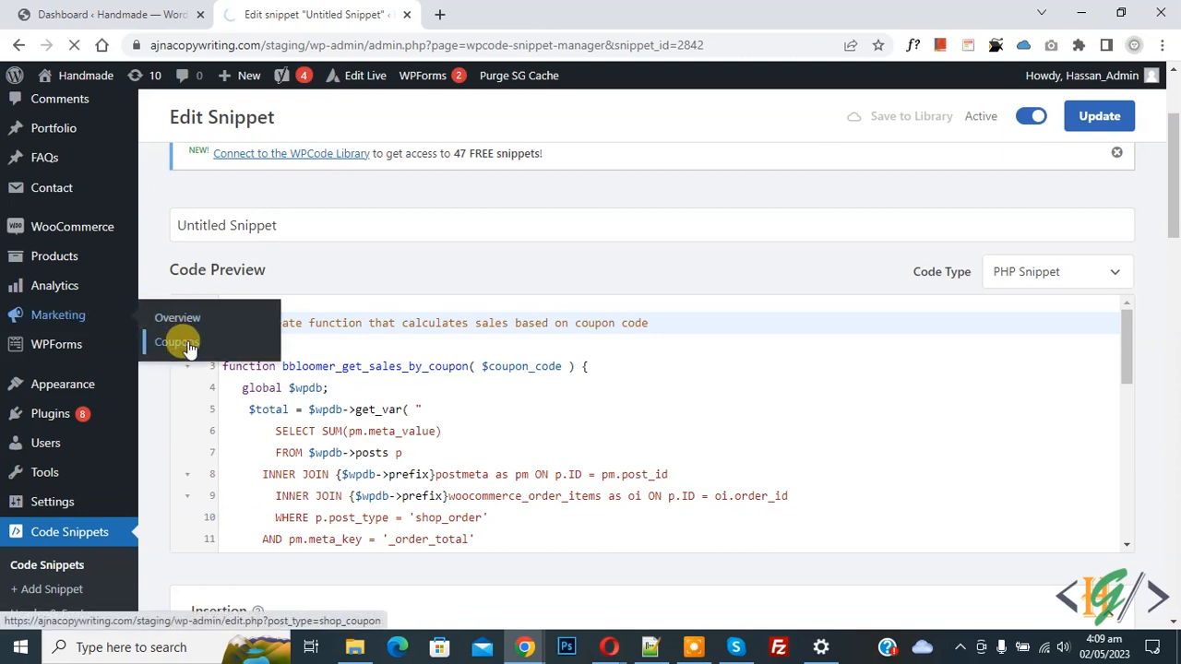
click(174, 342)
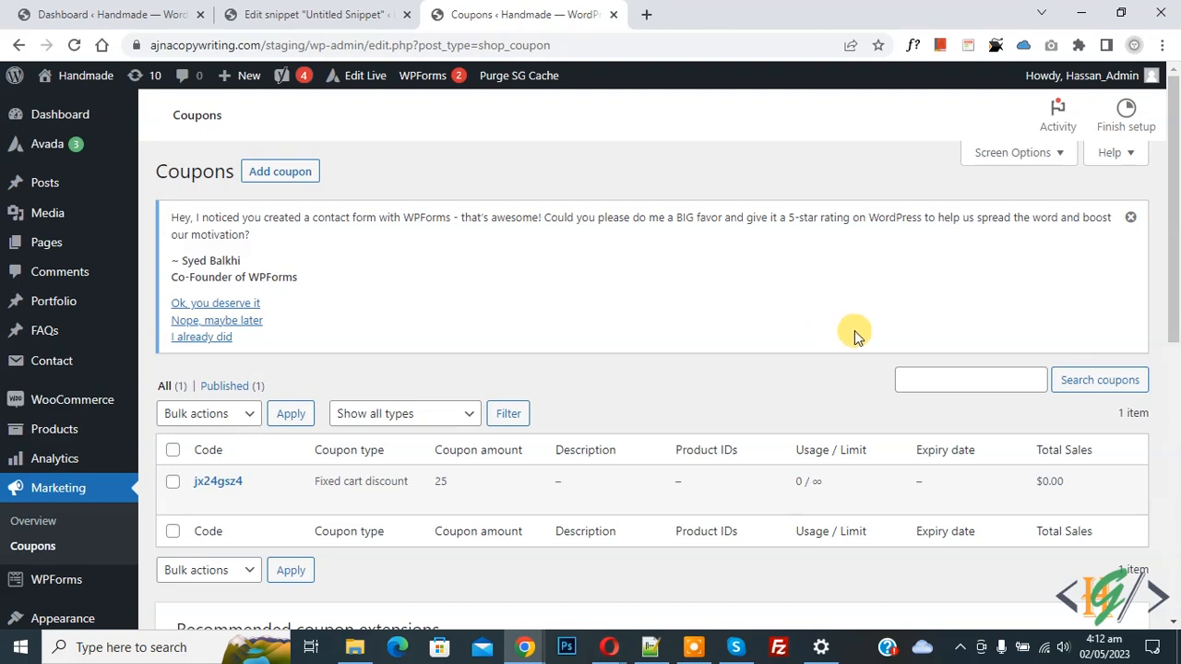
scroll(down, 3)
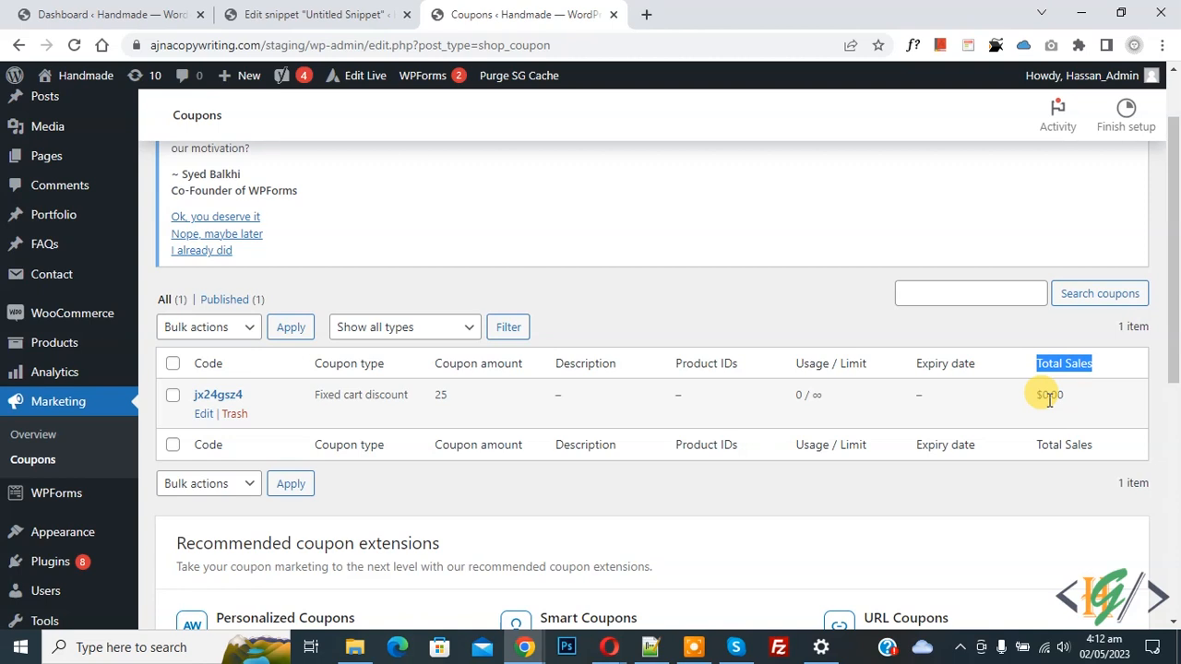
mouse_move(604, 428)
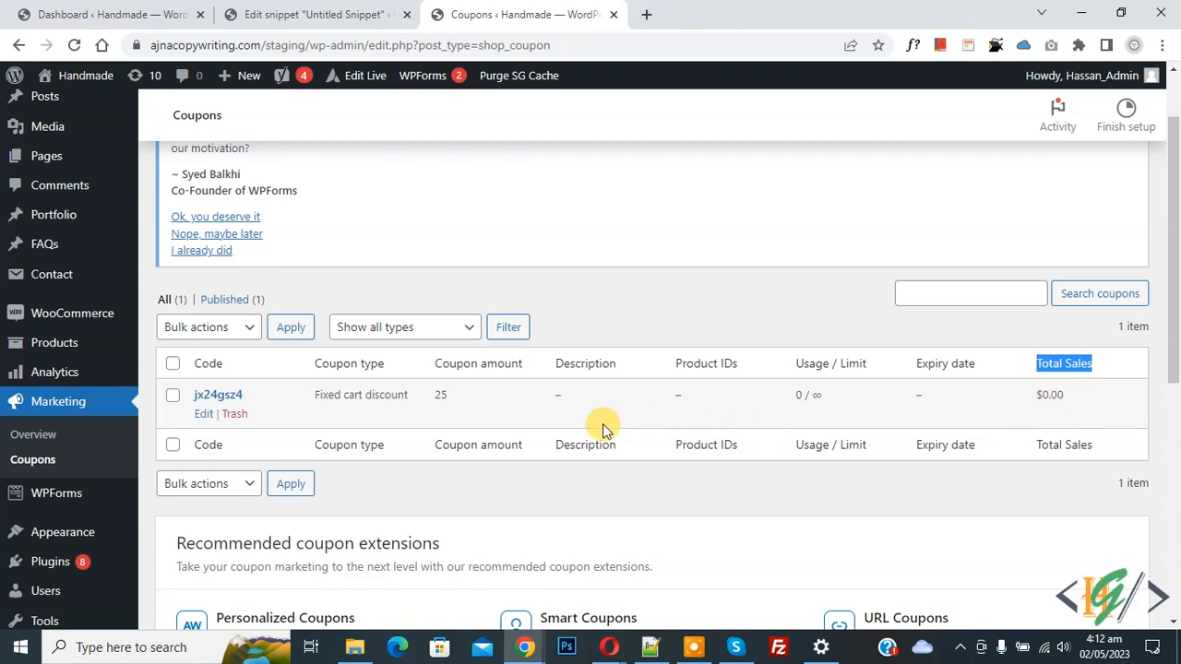